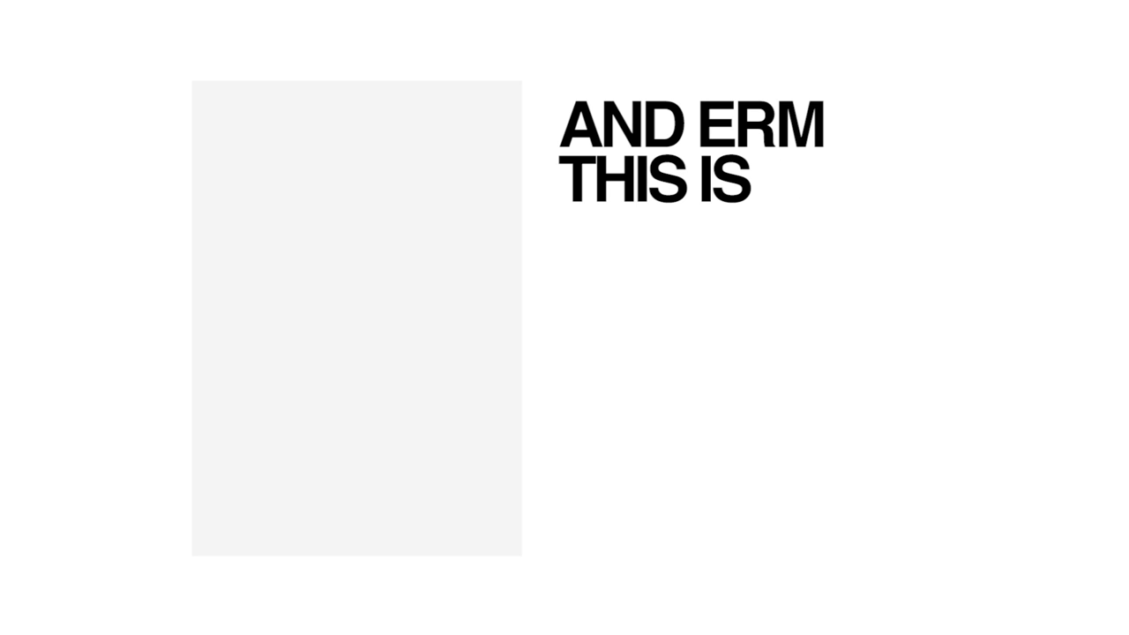
{"action": "type", "text": "A COPY I'VE WRITTEN"}
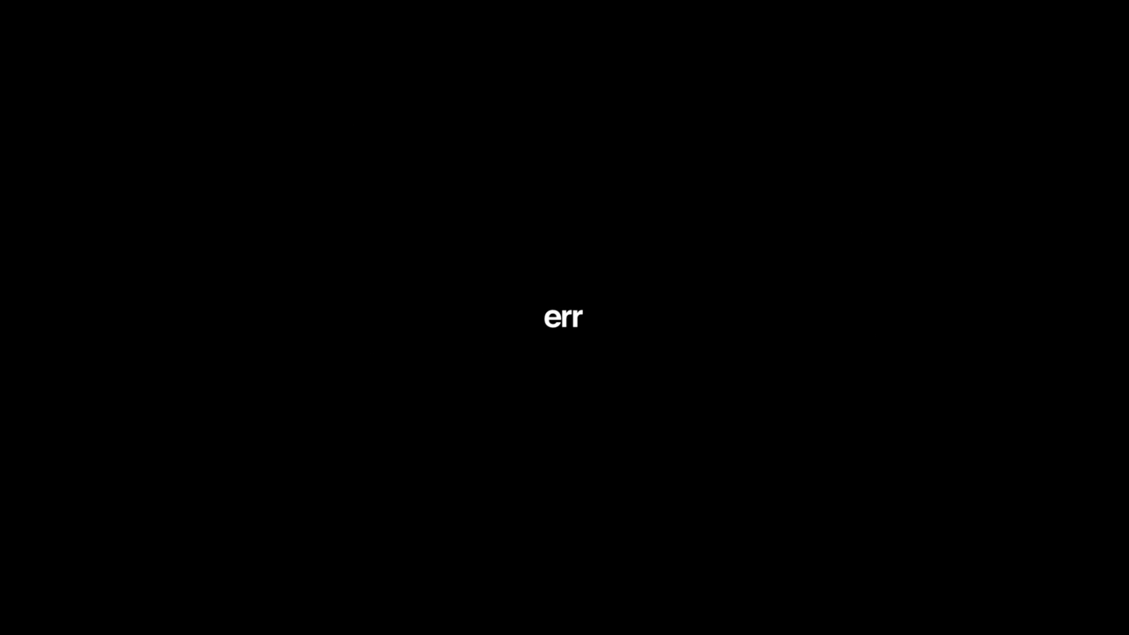
{"action": "type", "text": "Meeting f"}
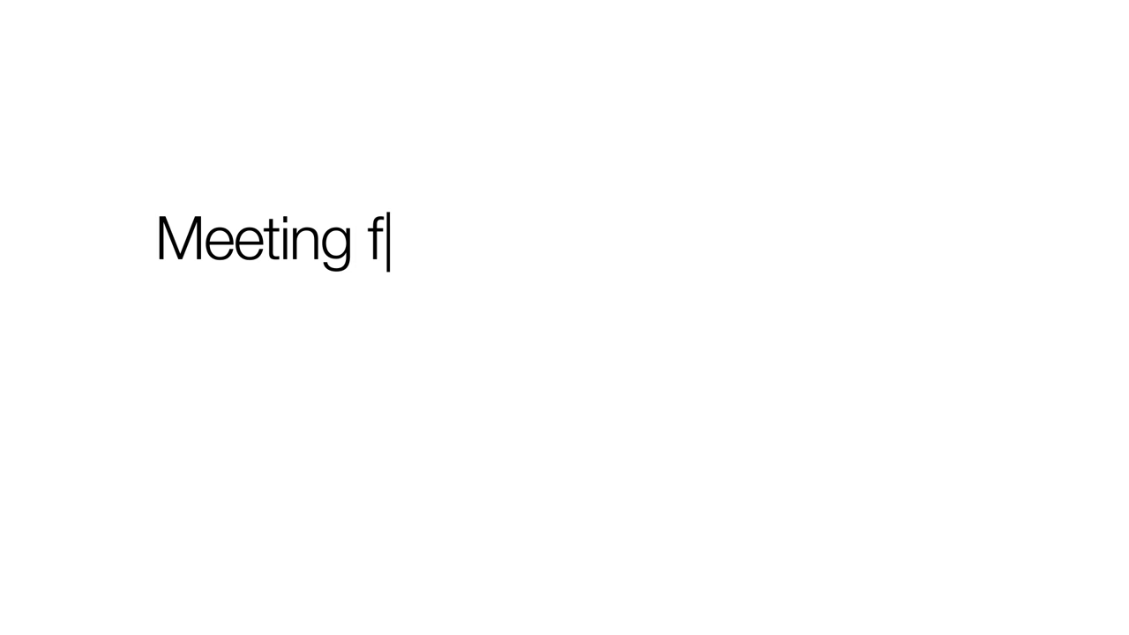
{"action": "type", "text": "or new recruits next Monday"}
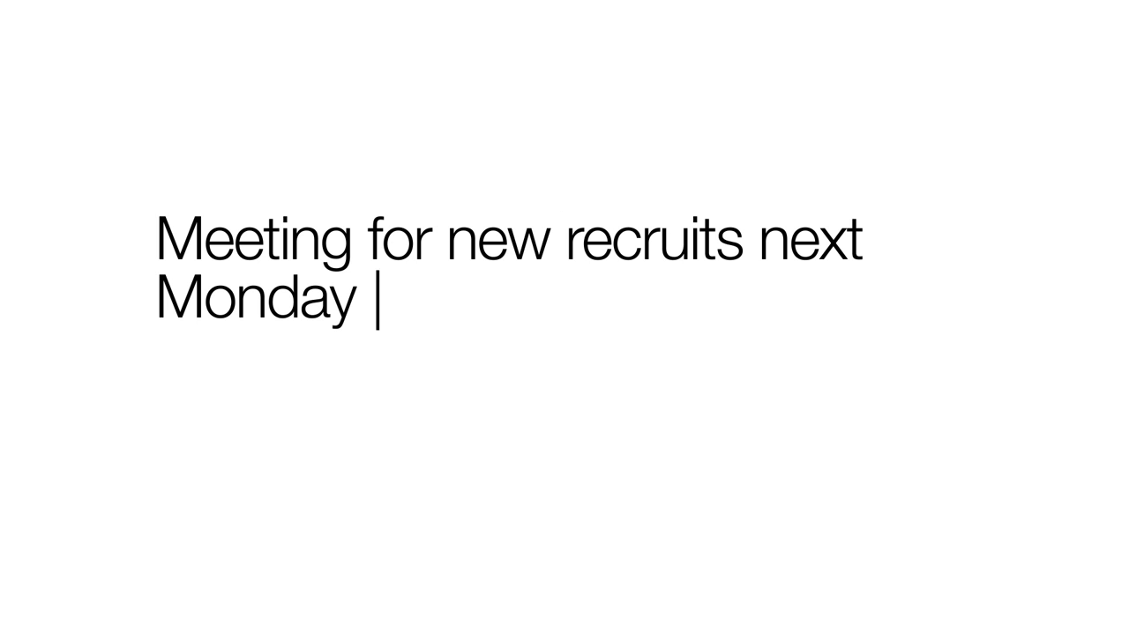
{"action": "type", "text": "at midnight. Uni laundrette. N"}
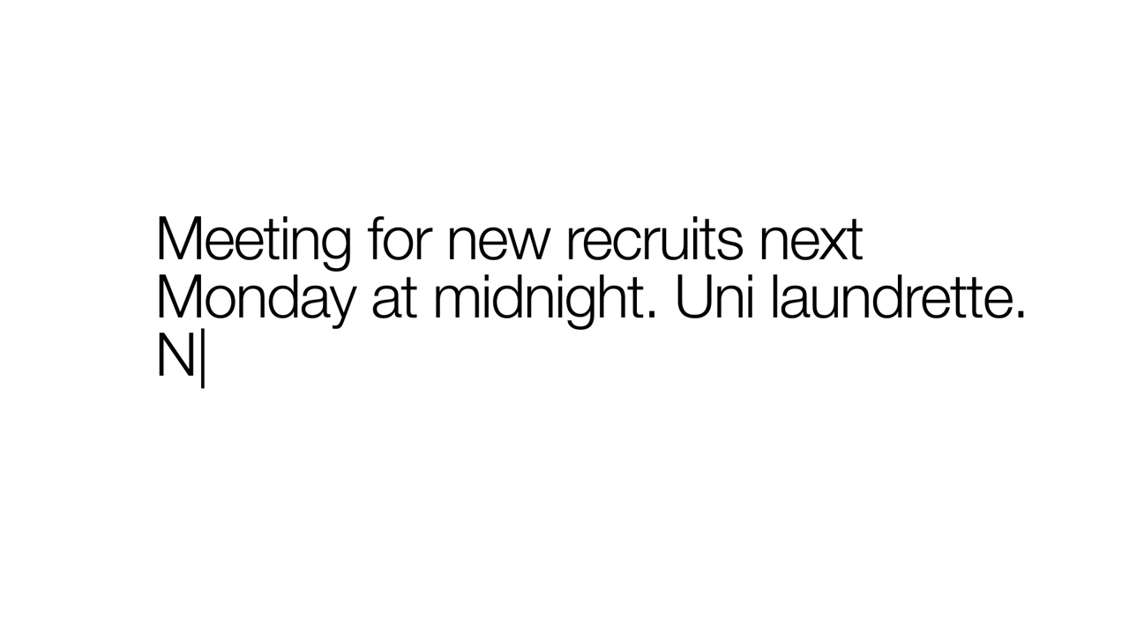